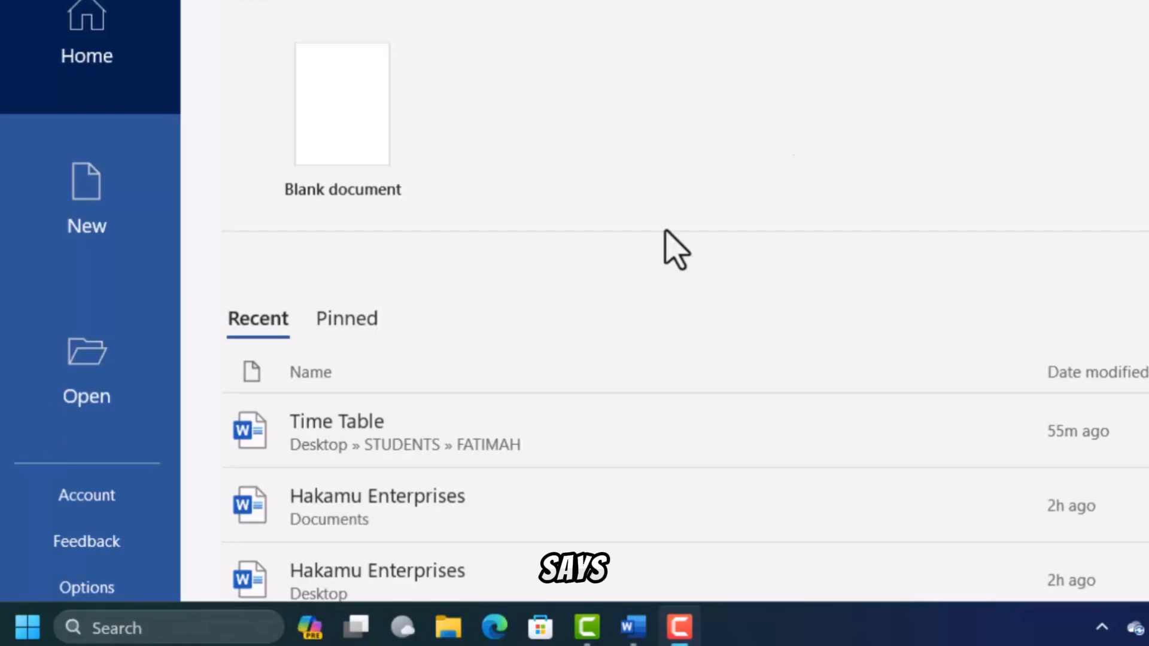
Open the Hakamu Enterprises invoice from Word's Recent documents list.
click(377, 496)
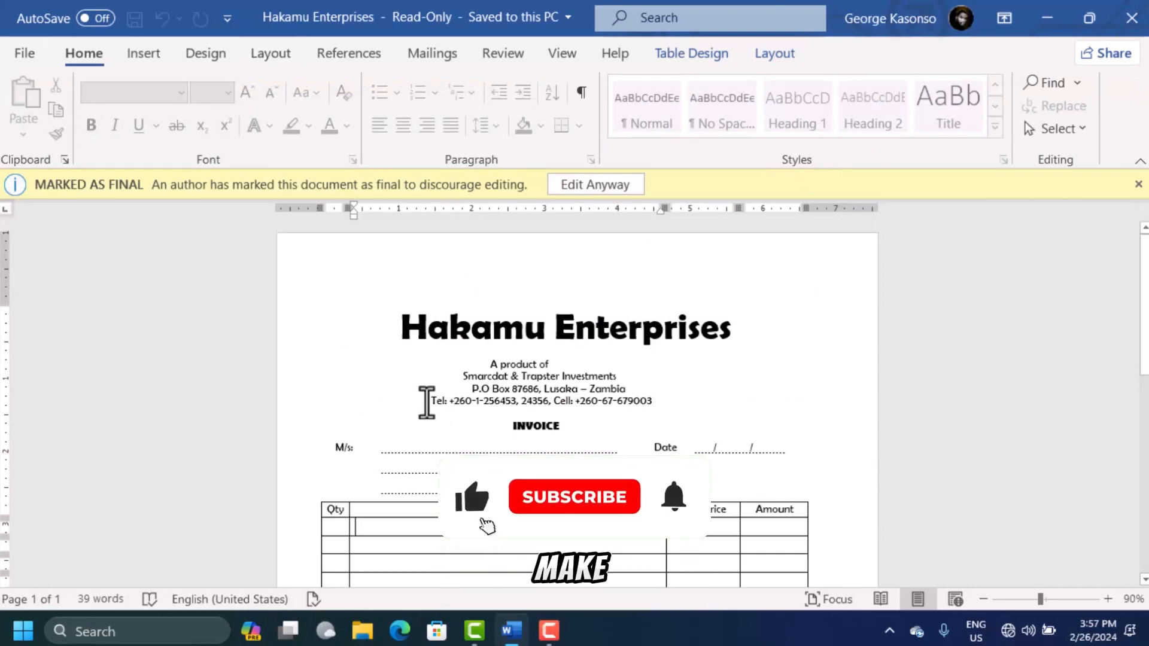
Go to the File Info page showing the invoice's Protect Document options.
click(575, 498)
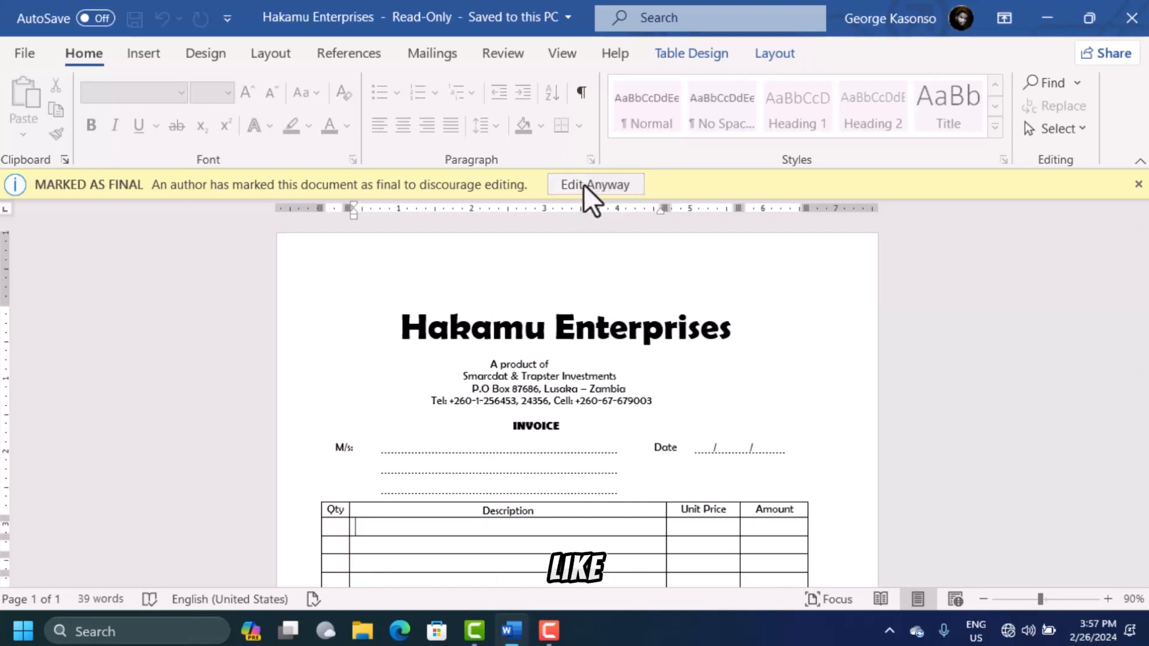
click(24, 53)
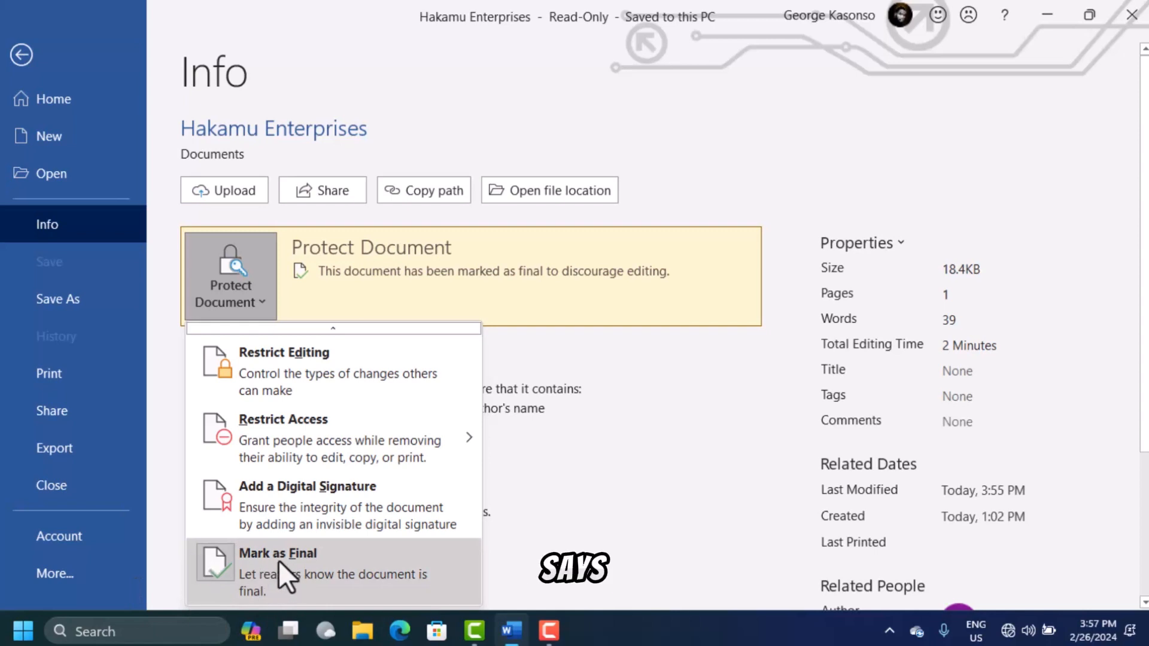
Turn off Mark as Final, return to the editable invoice, and launch File Explorer.
click(278, 554)
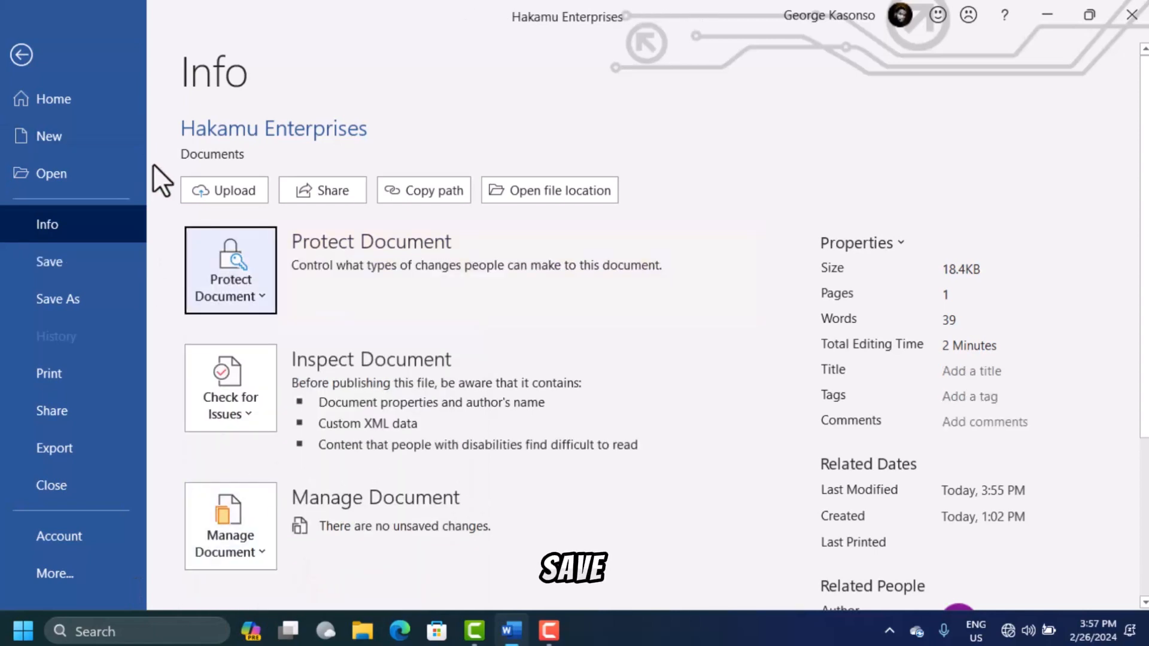
click(22, 54)
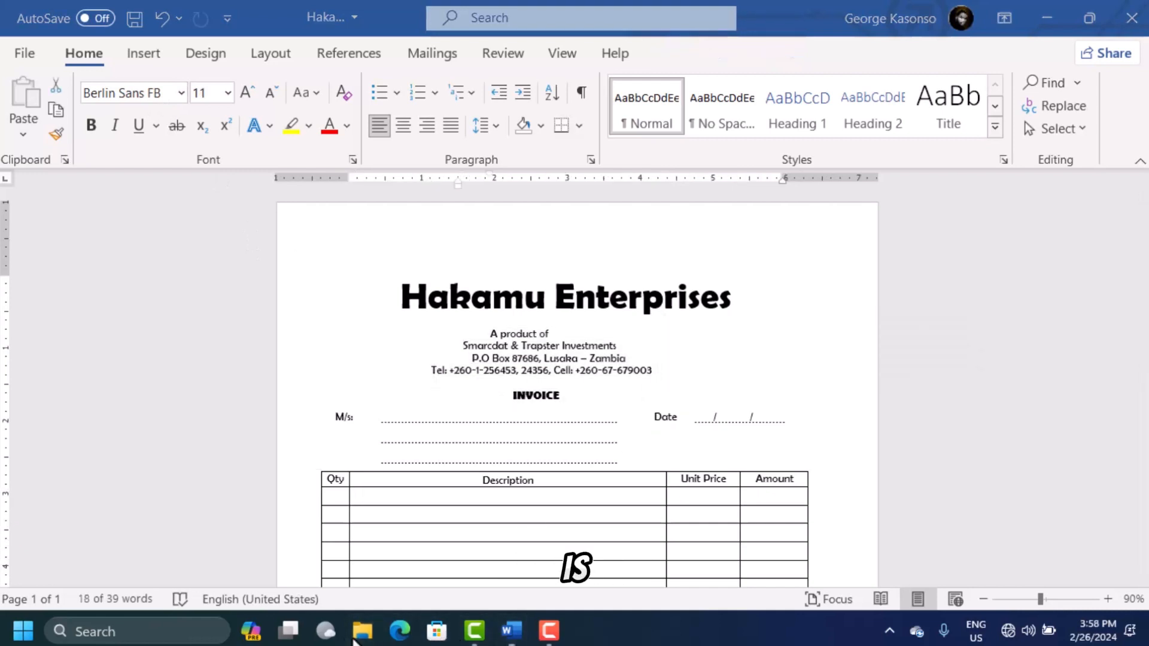
click(363, 632)
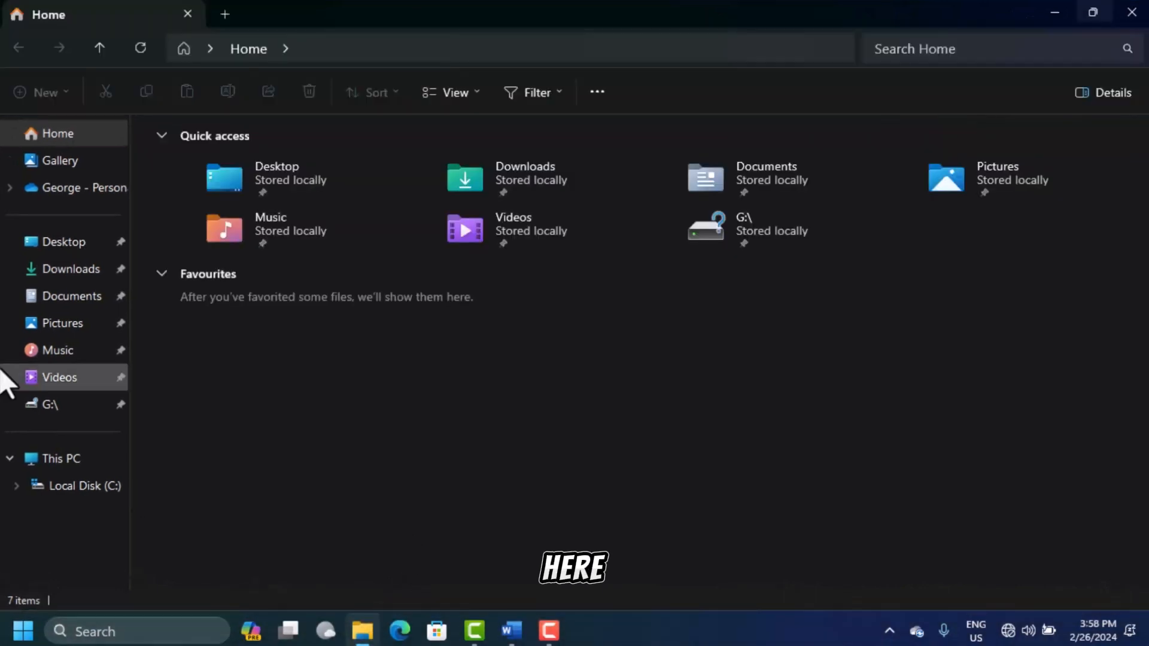
Browse from This PC through C:, Program Files and Microsoft Office into Office16.
click(60, 458)
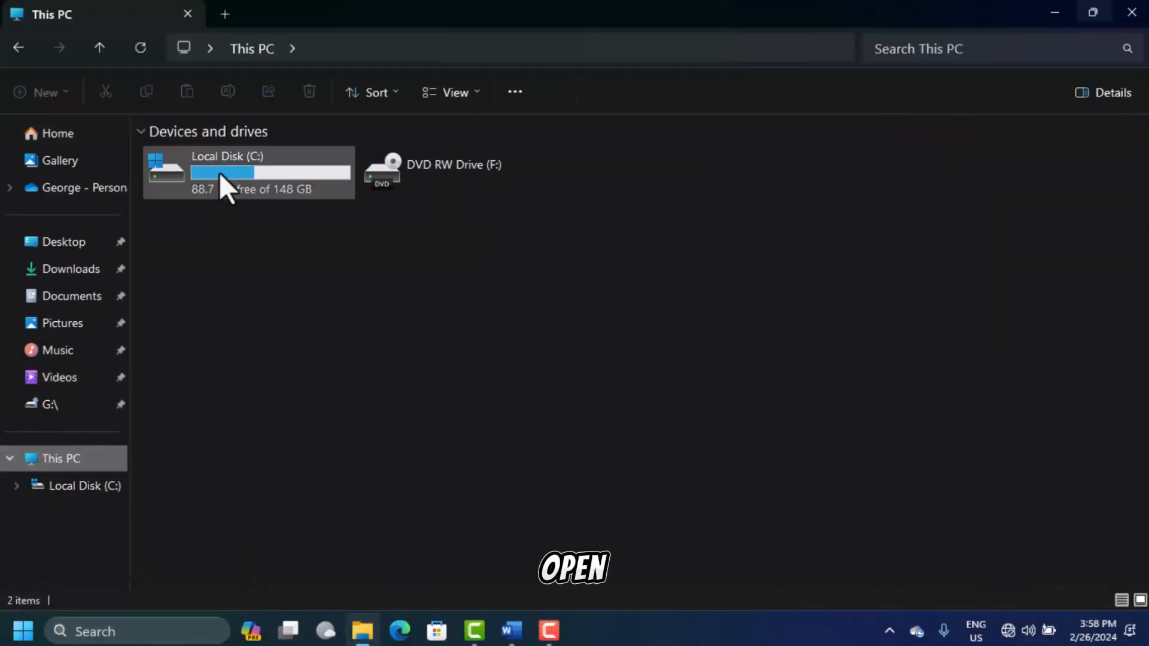
double_click(246, 172)
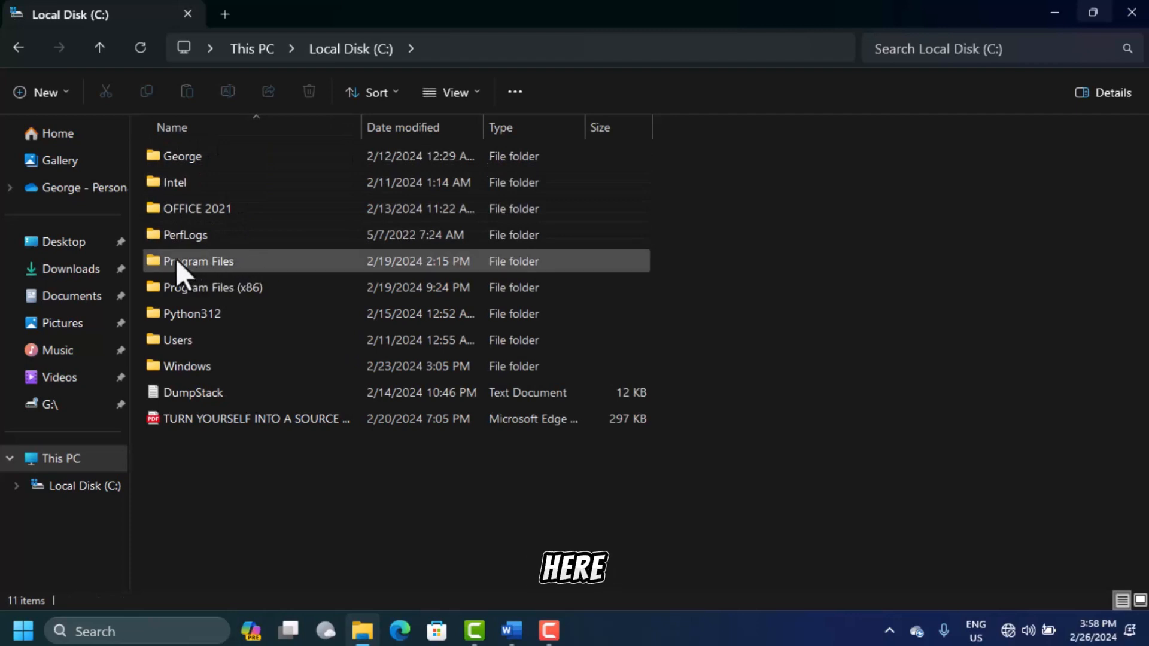
double_click(198, 261)
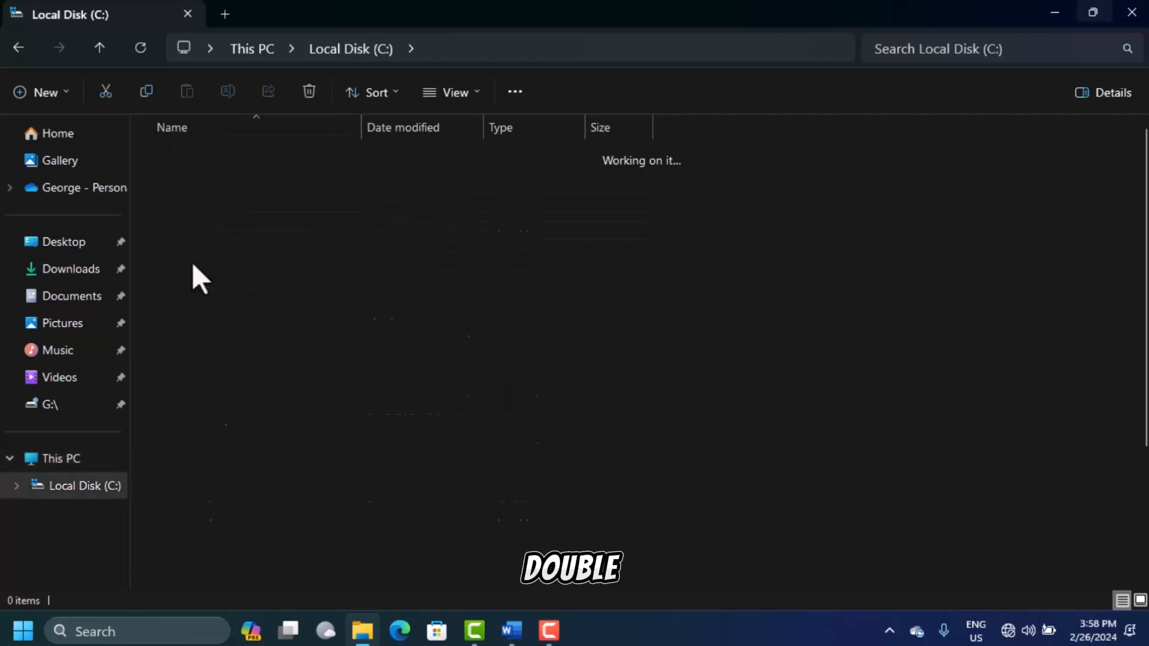
double_click(200, 278)
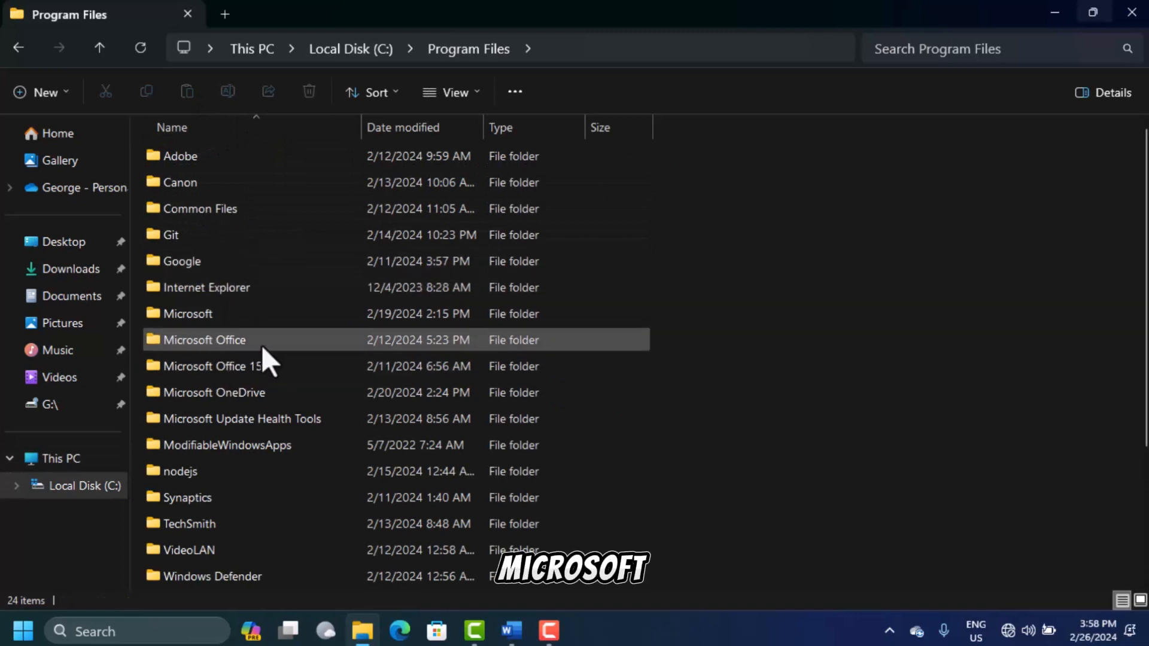
double_click(204, 340)
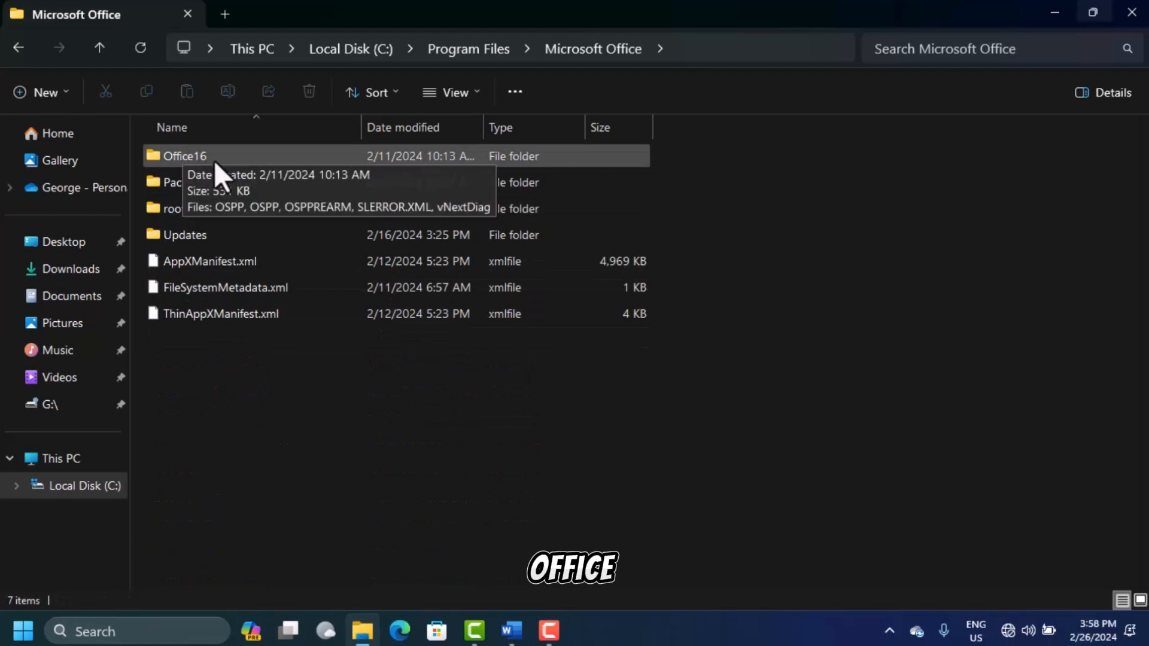
mouse_move(198, 204)
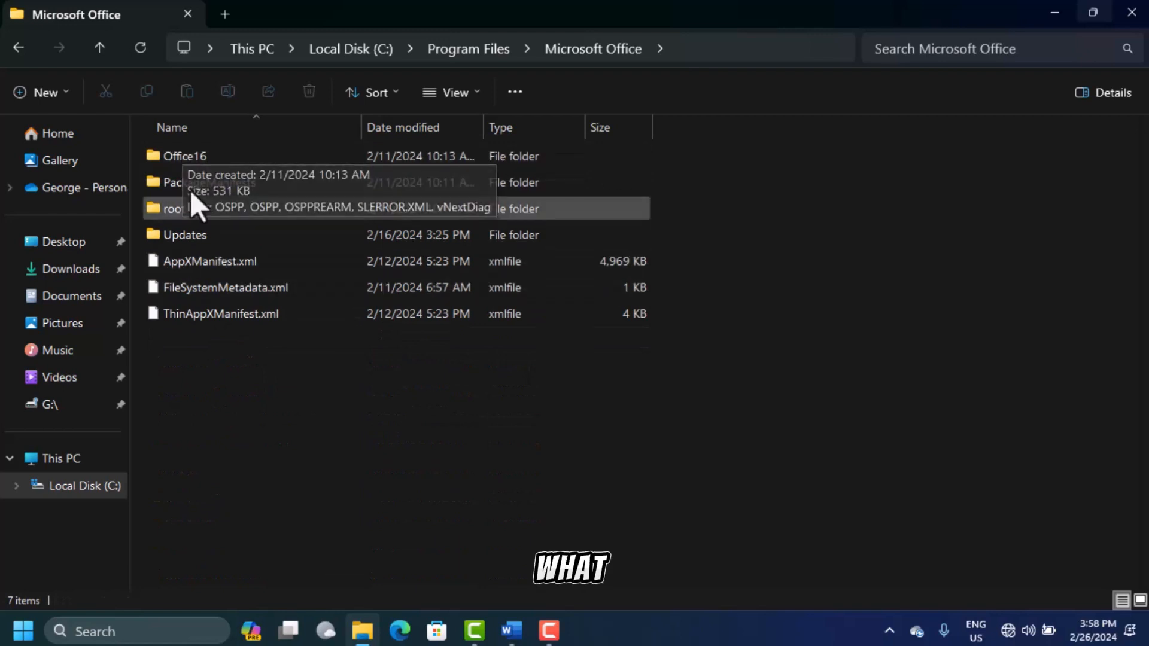
double_click(186, 155)
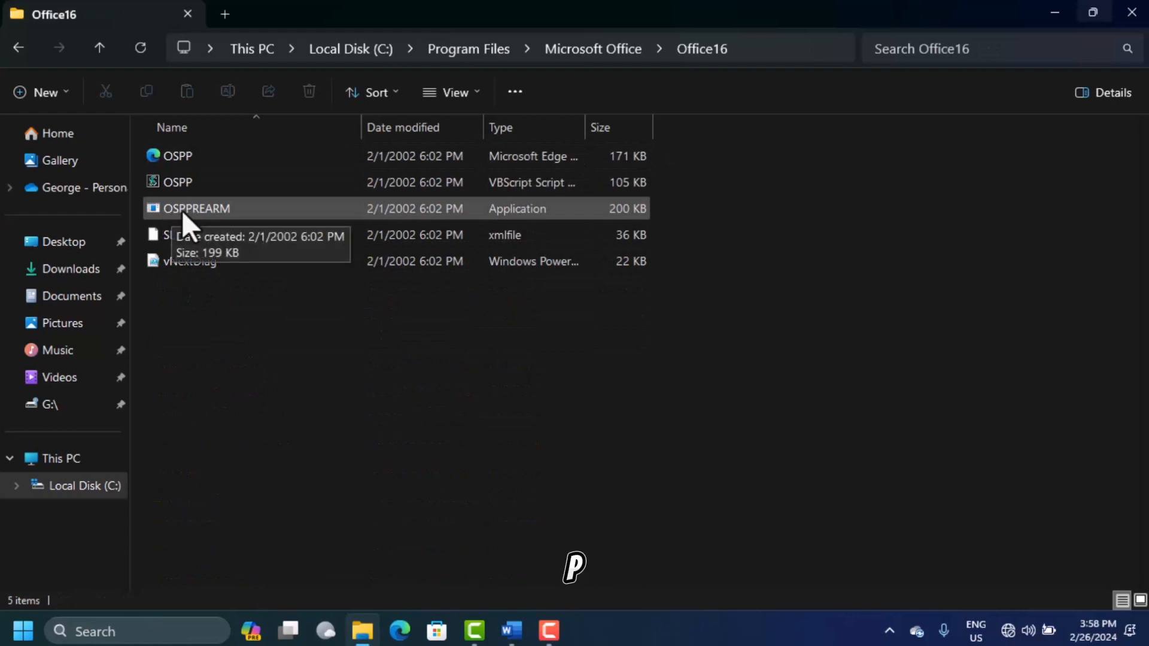
mouse_move(213, 230)
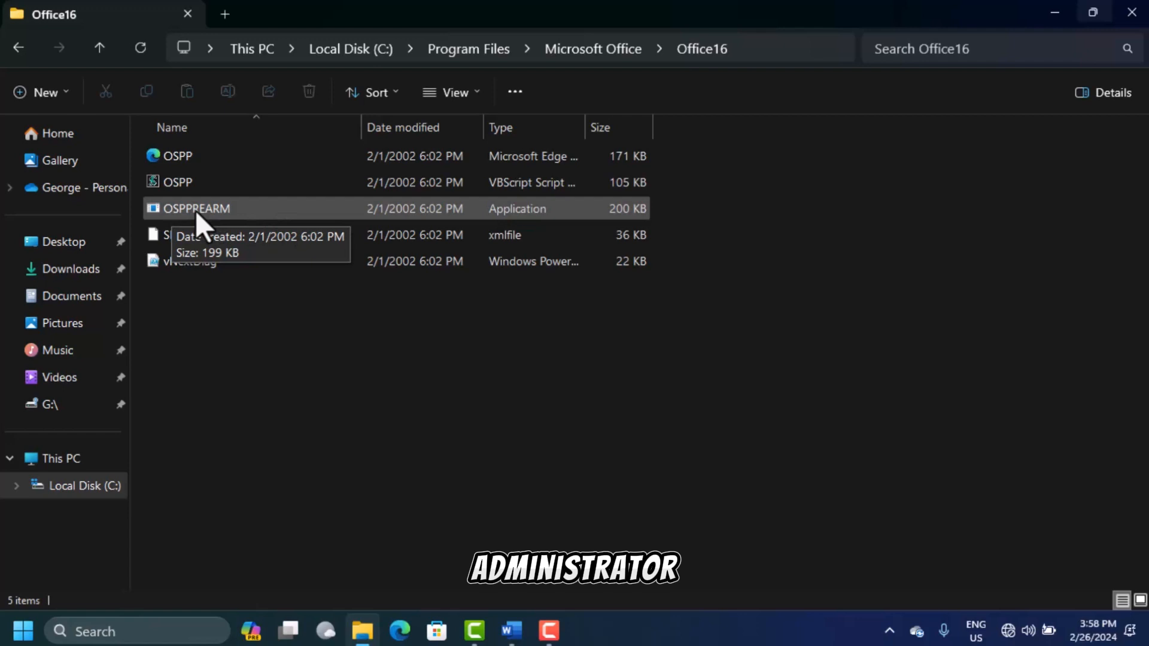
Run OSPPREARM.exe from Office16, then bring the Word invoice back to the front.
click(510, 631)
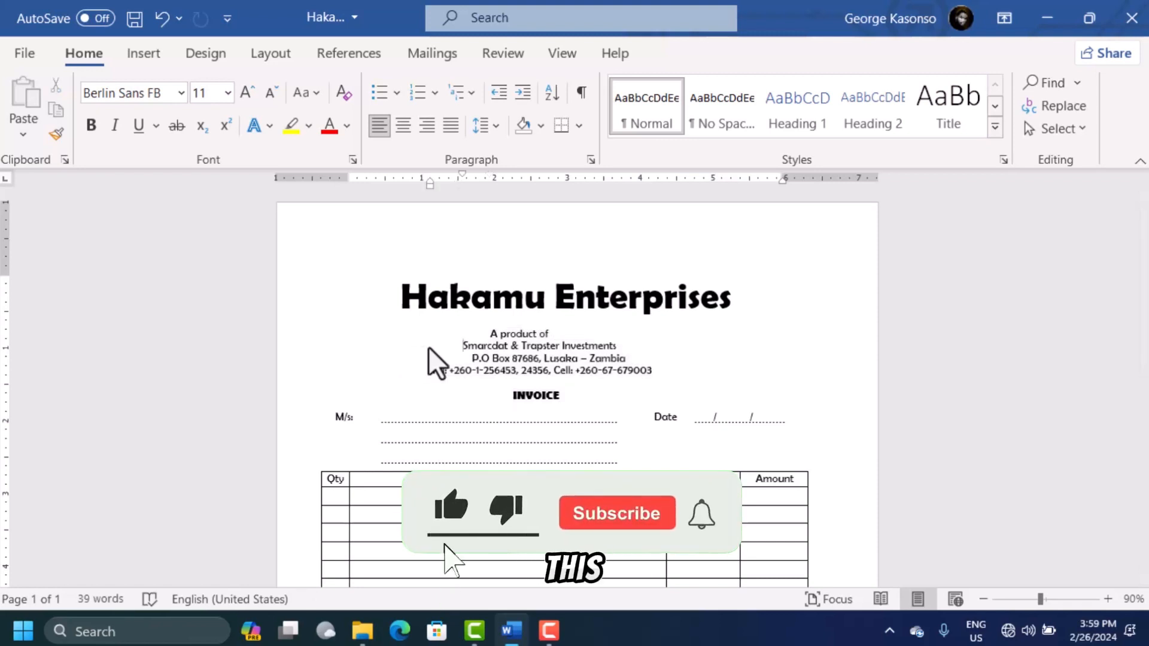
click(617, 513)
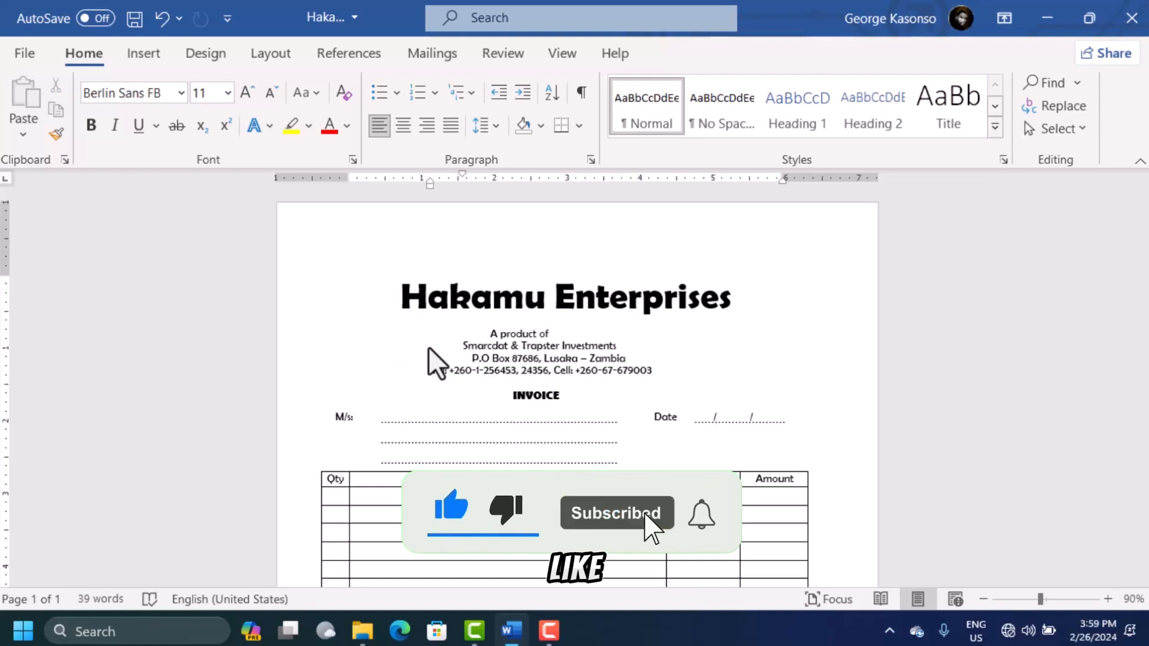